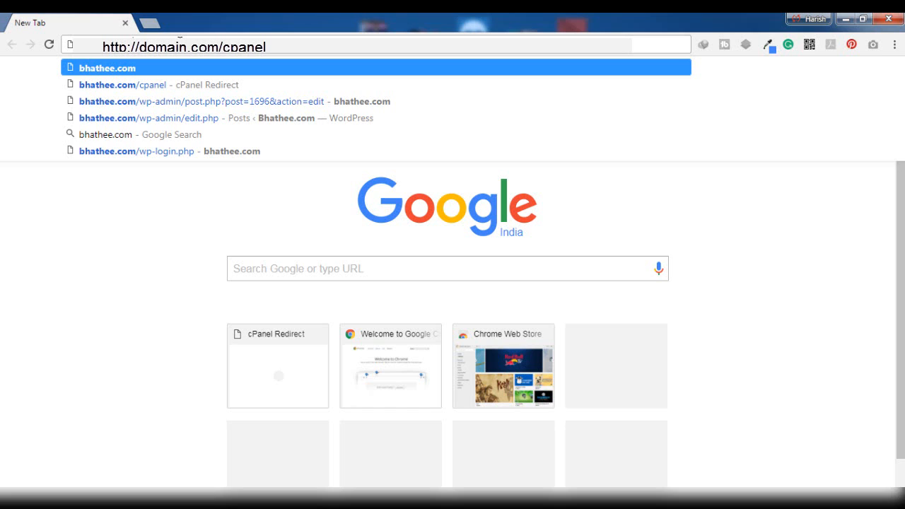
Navigate to the domain's /cpanel address so the cPanel login page loads
text(ca)
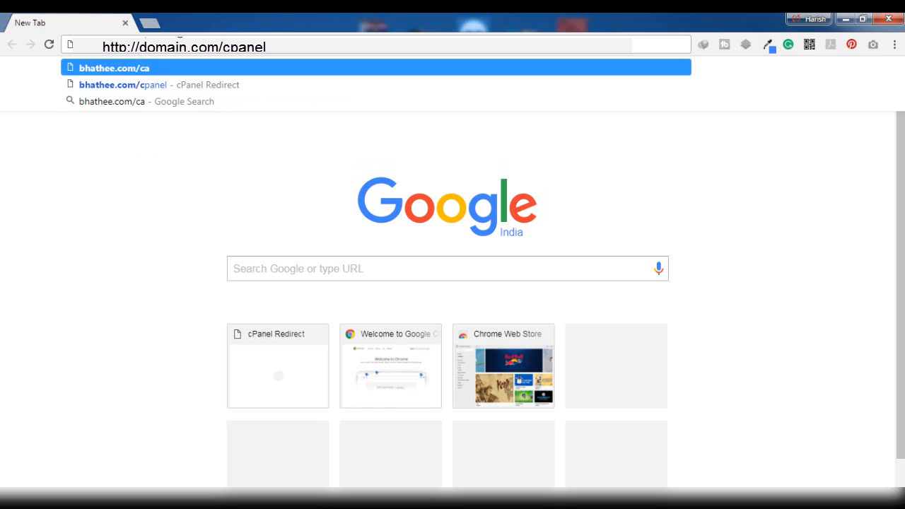
text(ne)
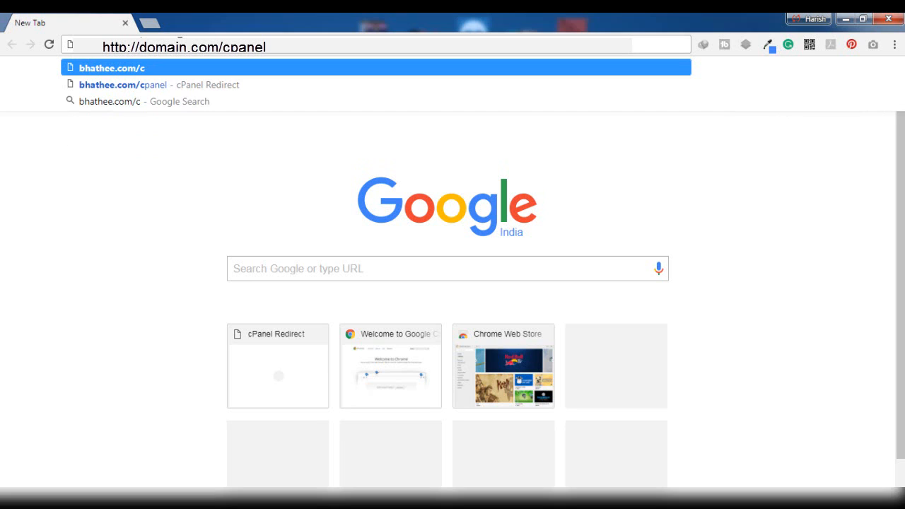
text(p)
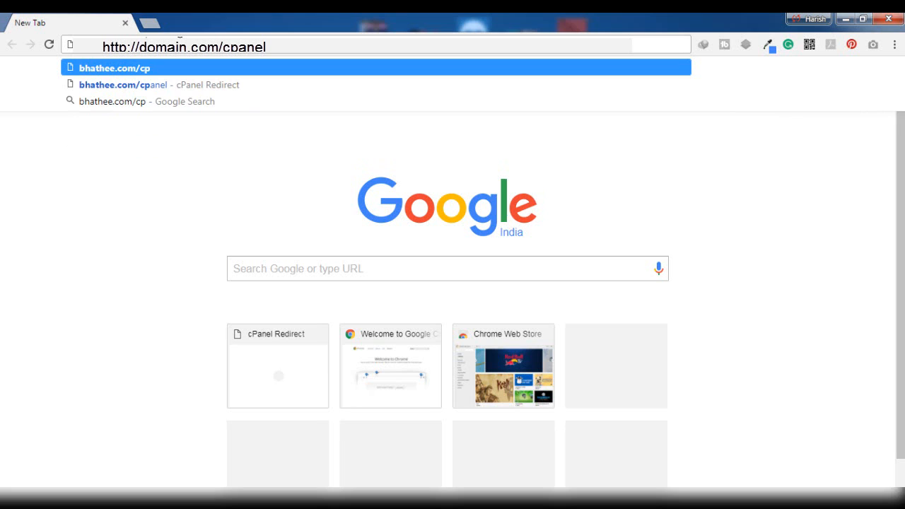
text(an)
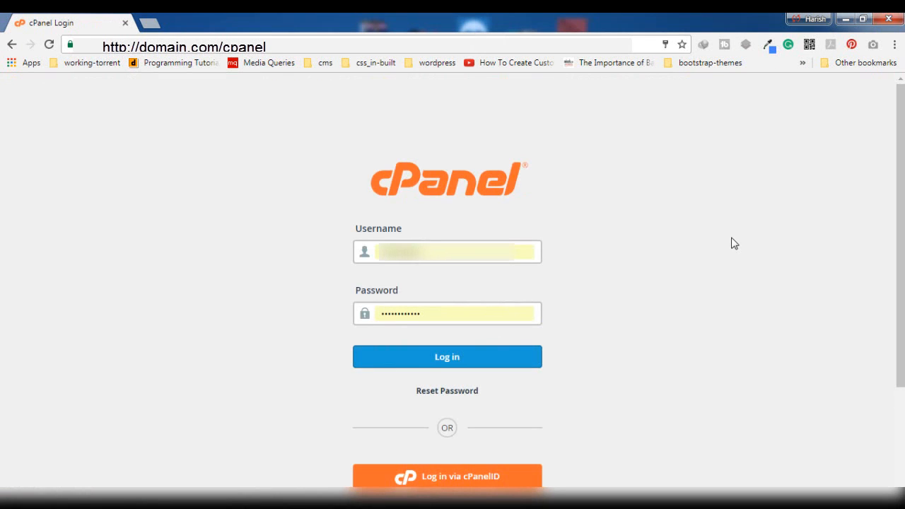
mouse_move(684, 303)
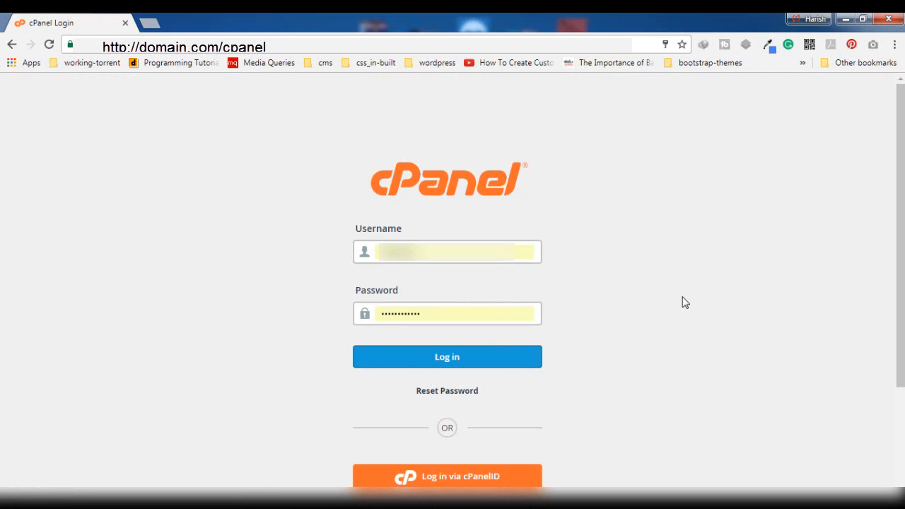
Log in with the pre-filled credentials to reach the cPanel dashboard
click(447, 356)
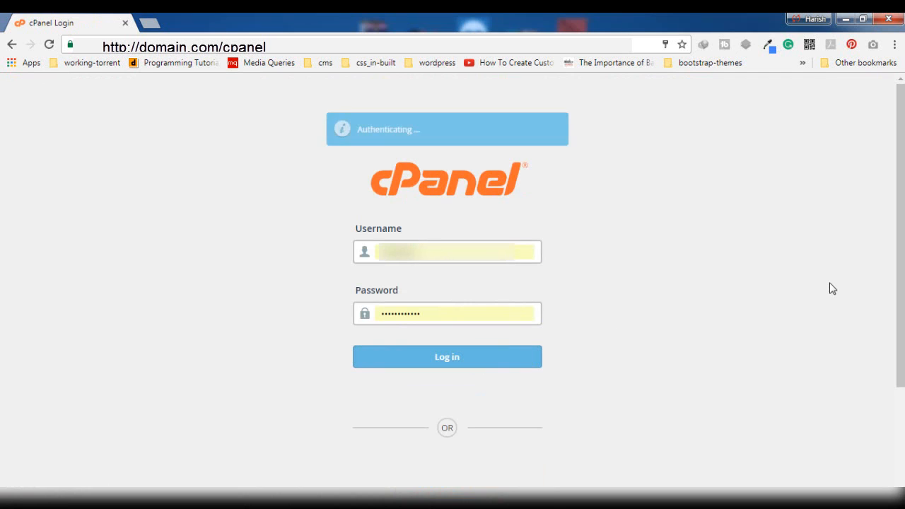
click(447, 357)
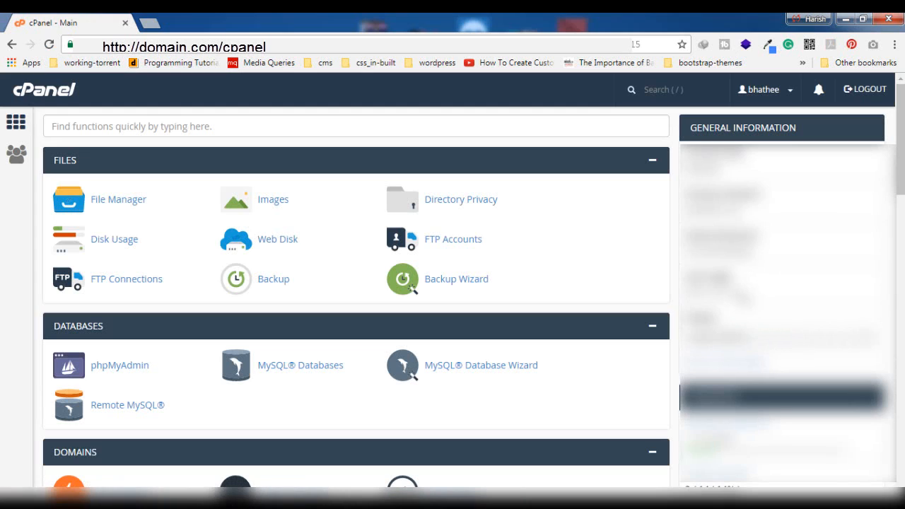
mouse_move(532, 337)
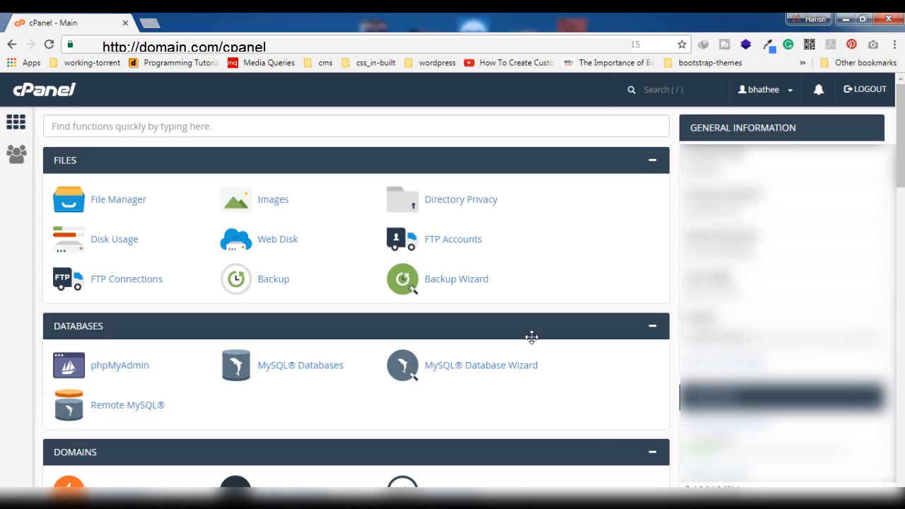
mouse_move(597, 429)
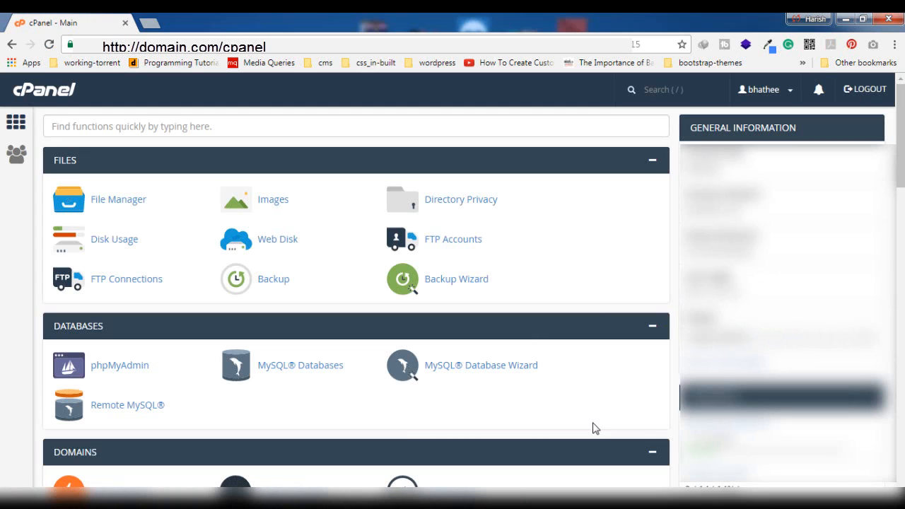
mouse_move(498, 307)
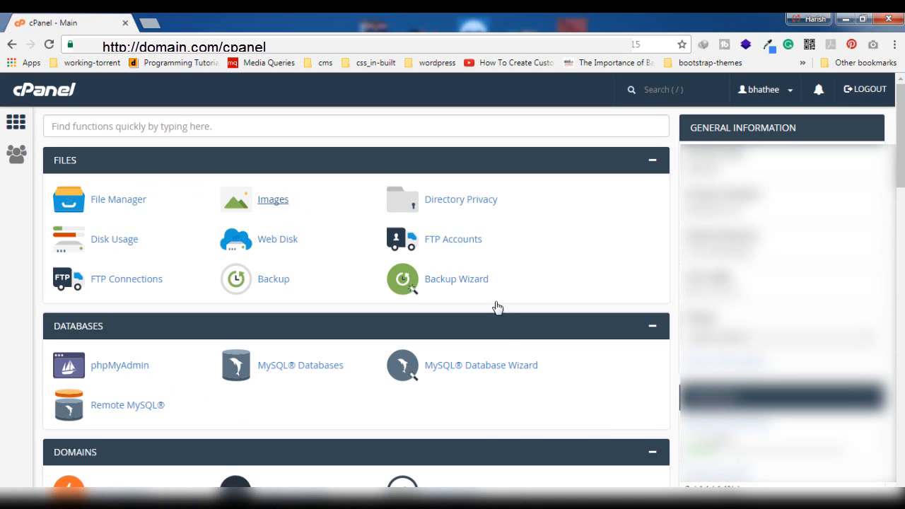
mouse_move(441, 229)
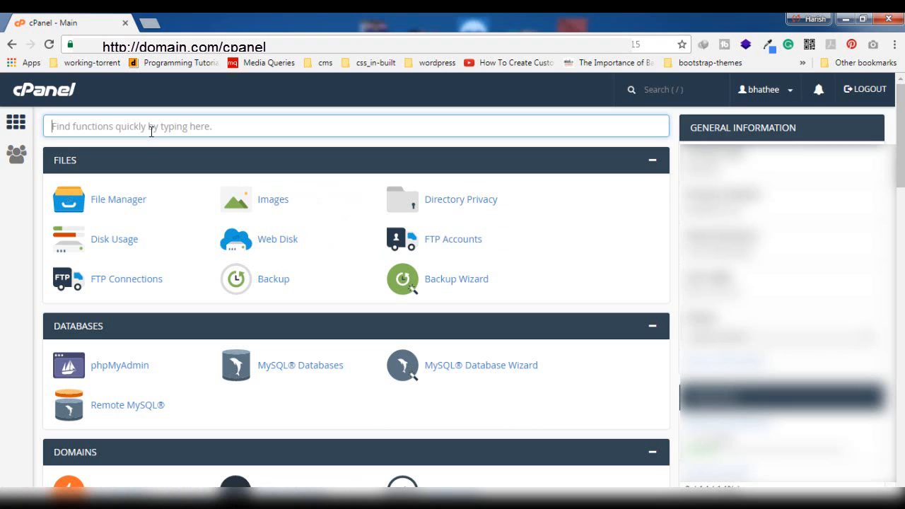
mouse_move(84, 126)
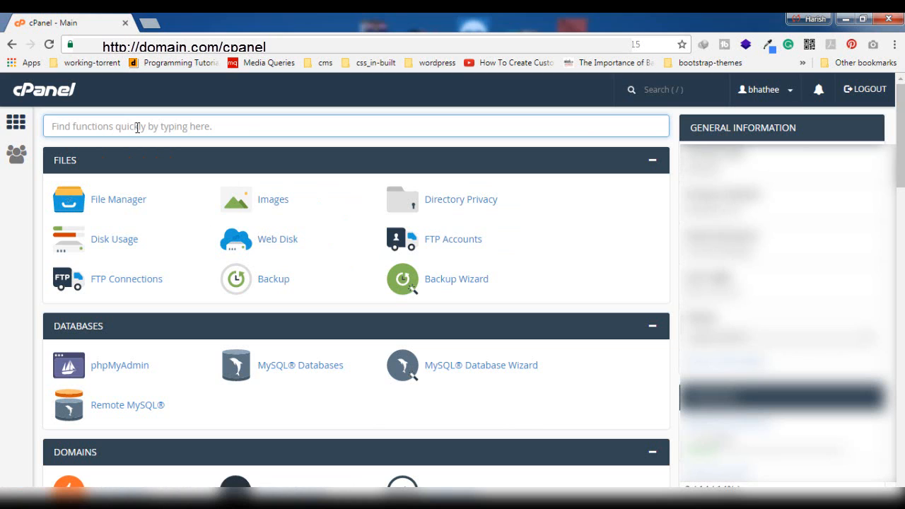
Filter the dashboard for "email" and enter the Email Accounts manager
text(ema)
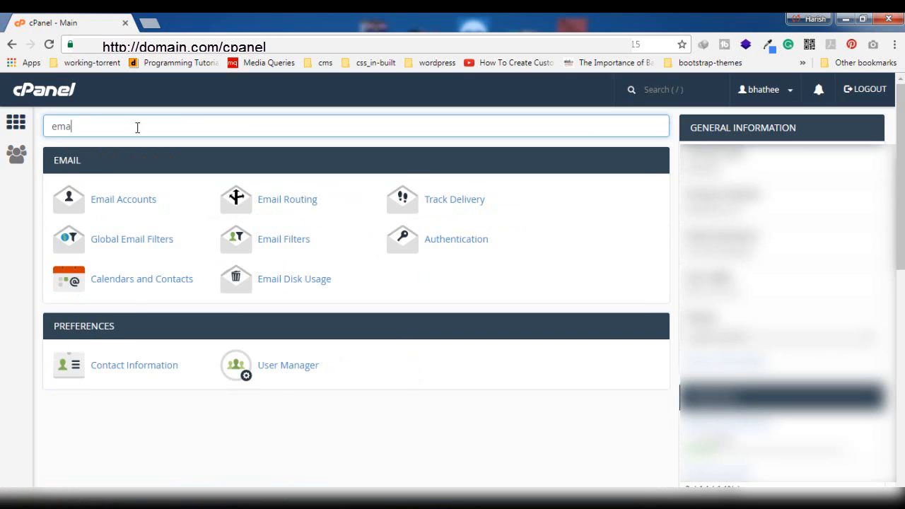
text(l)
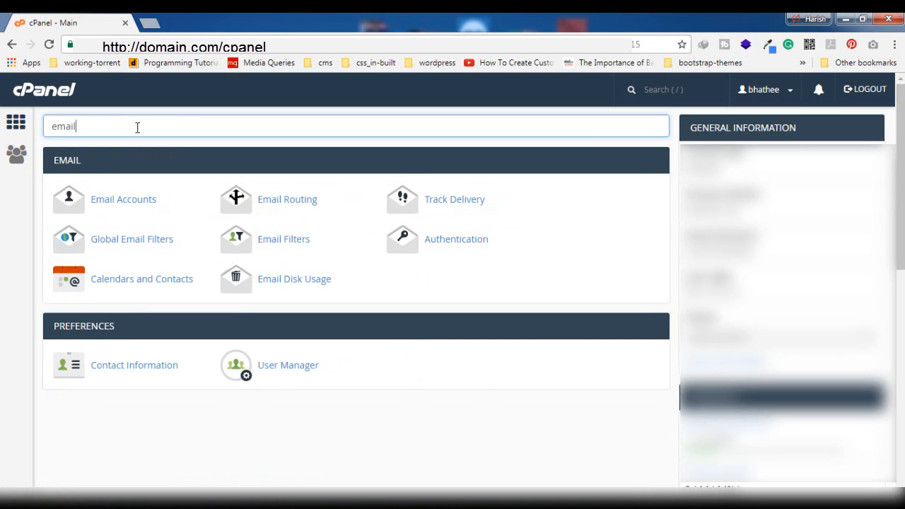
mouse_move(113, 203)
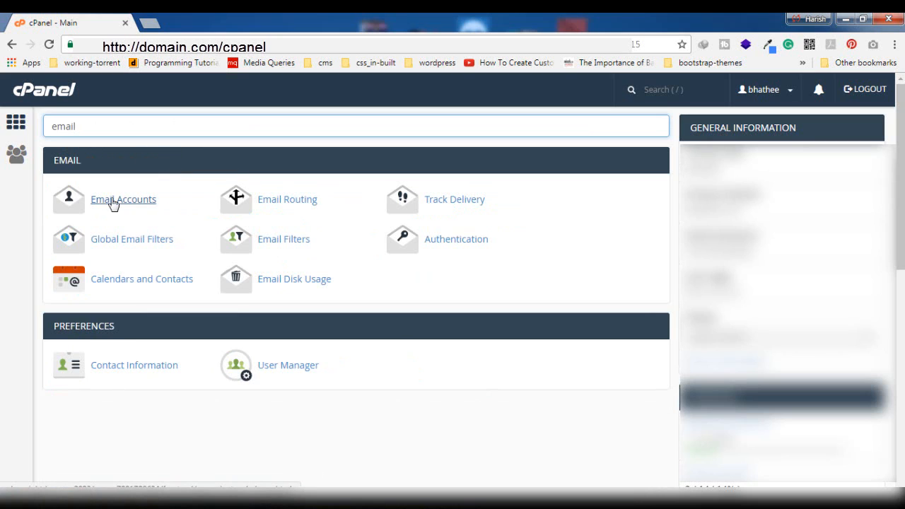
mouse_move(80, 167)
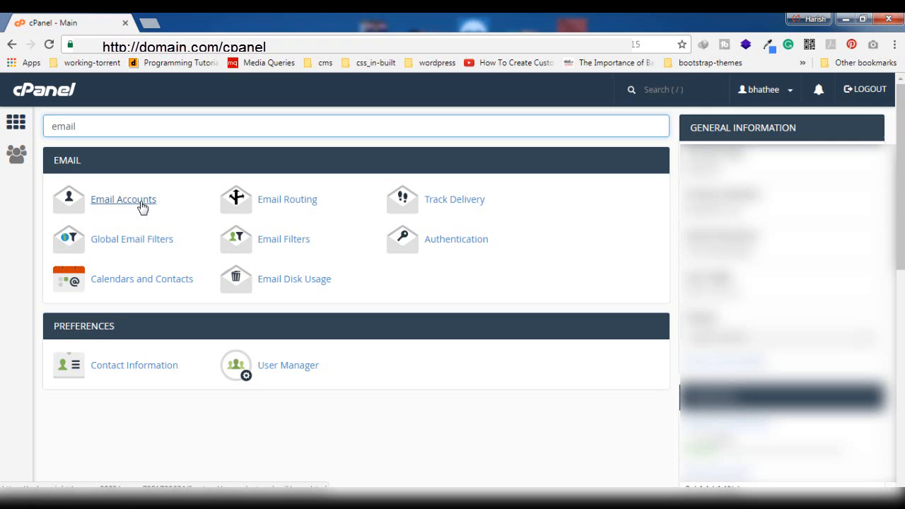
click(123, 198)
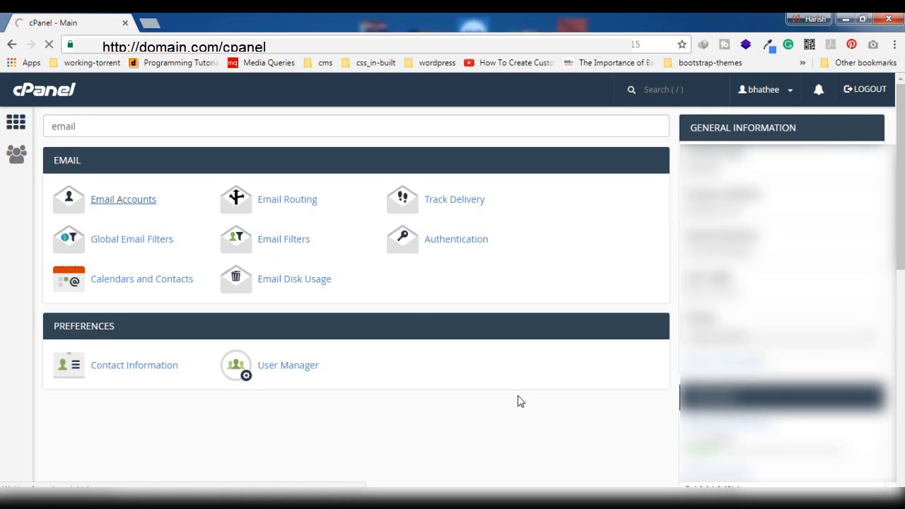
click(123, 198)
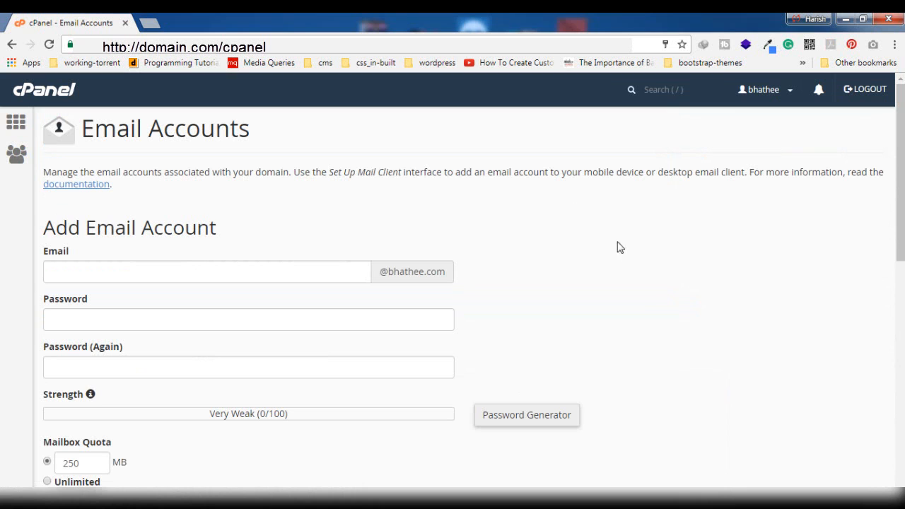
Reveal the existing accounts table and review the two listed email addresses
scroll(down, 3)
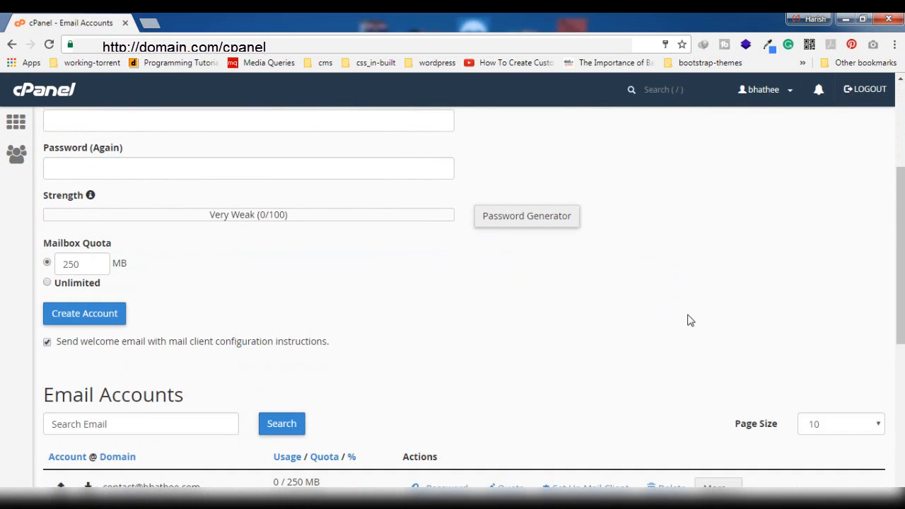
scroll(down, 3)
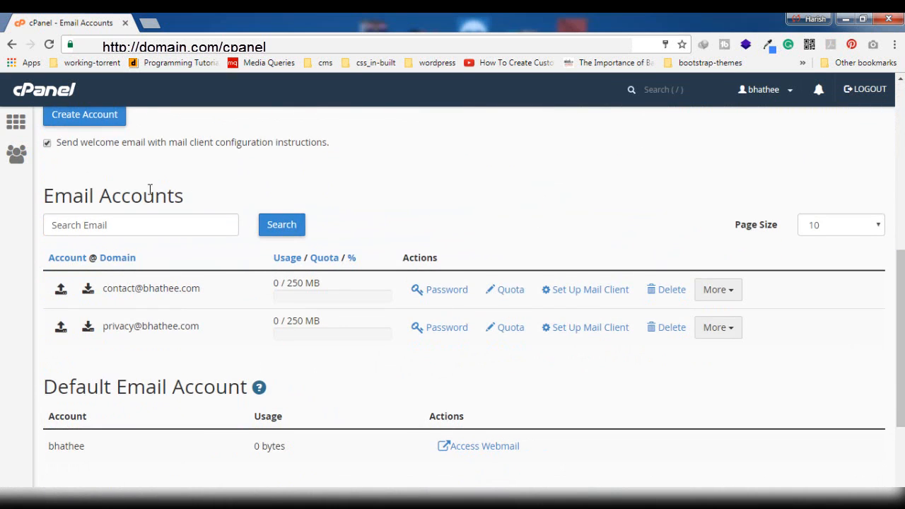
mouse_move(505, 422)
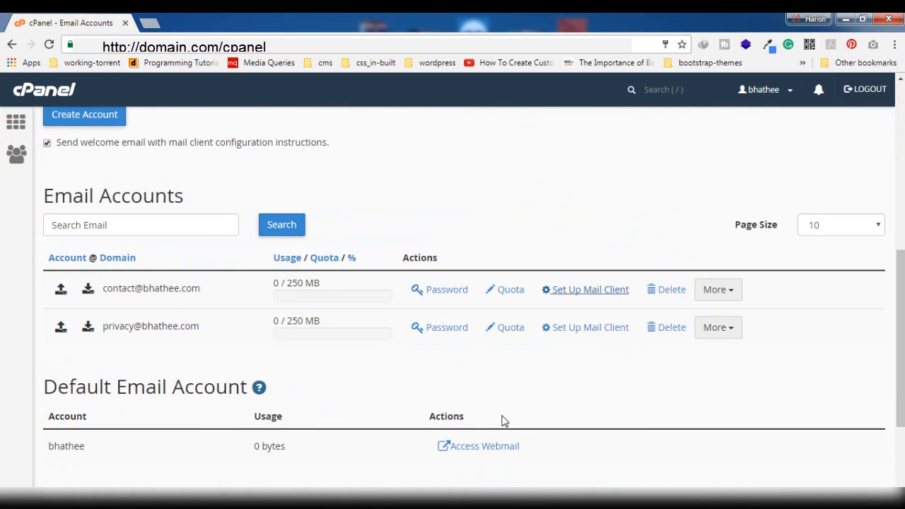
double_click(150, 289)
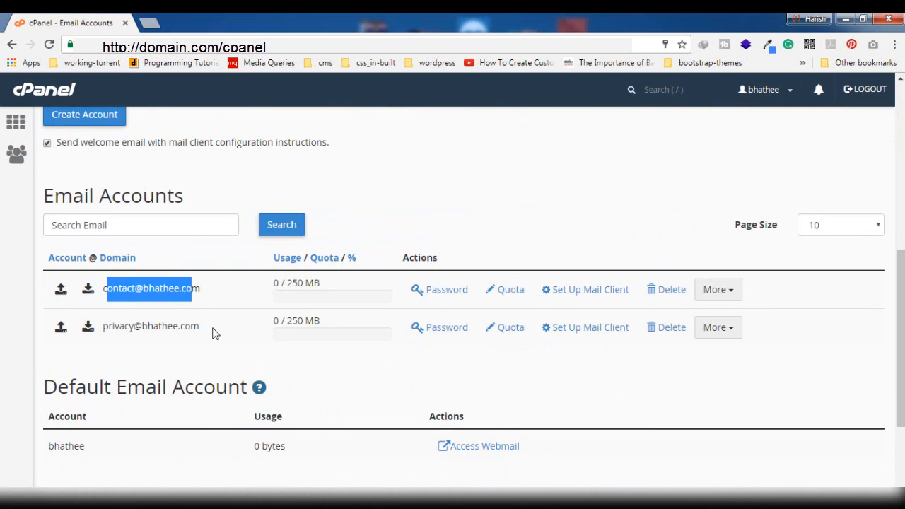
double_click(150, 326)
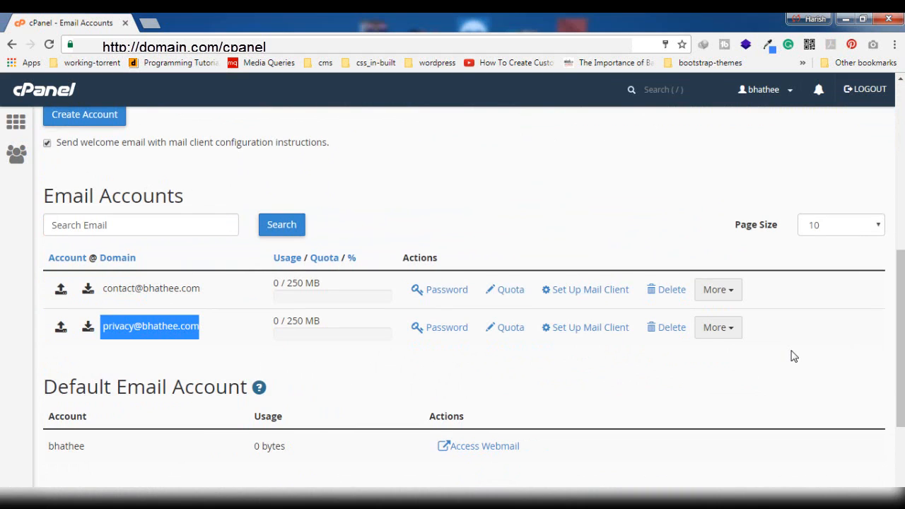
mouse_move(153, 326)
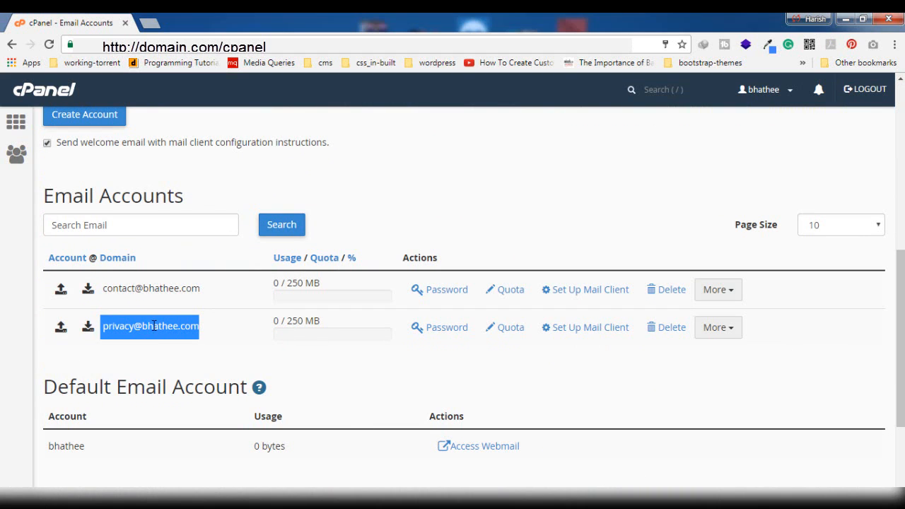
mouse_move(463, 382)
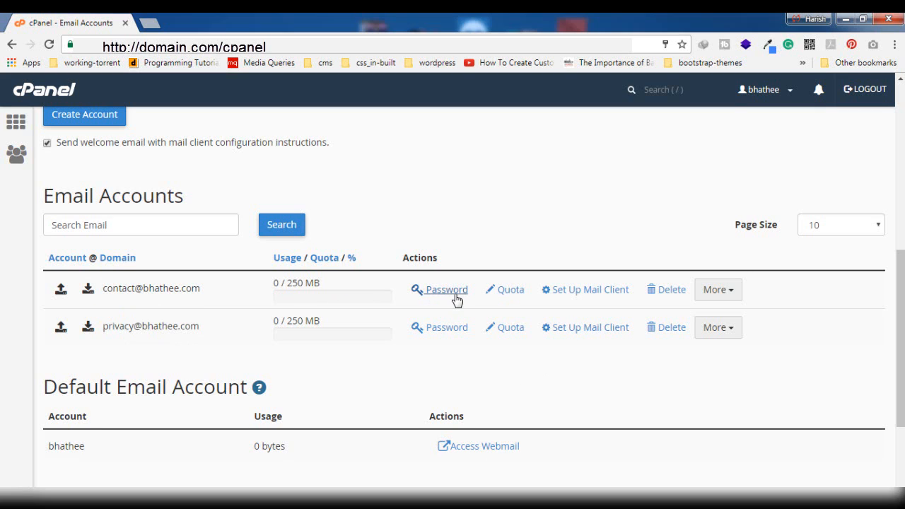
mouse_move(402, 285)
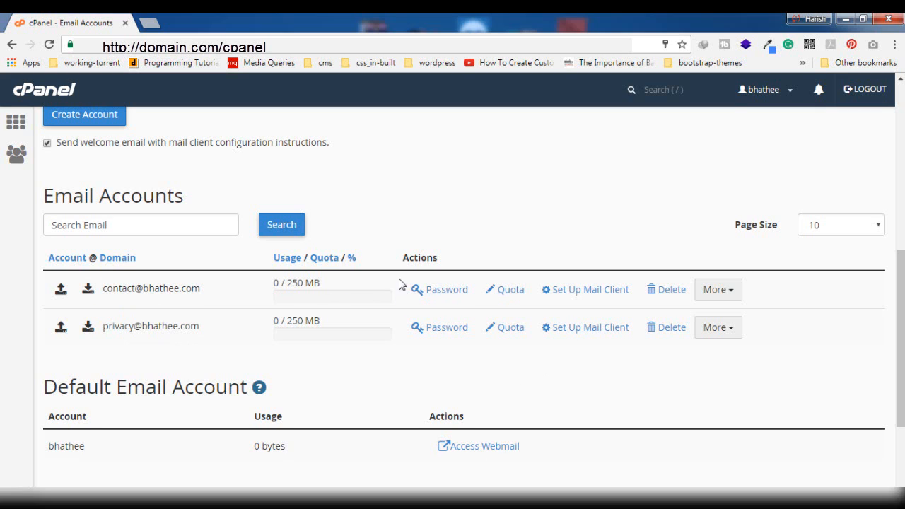
mouse_move(642, 297)
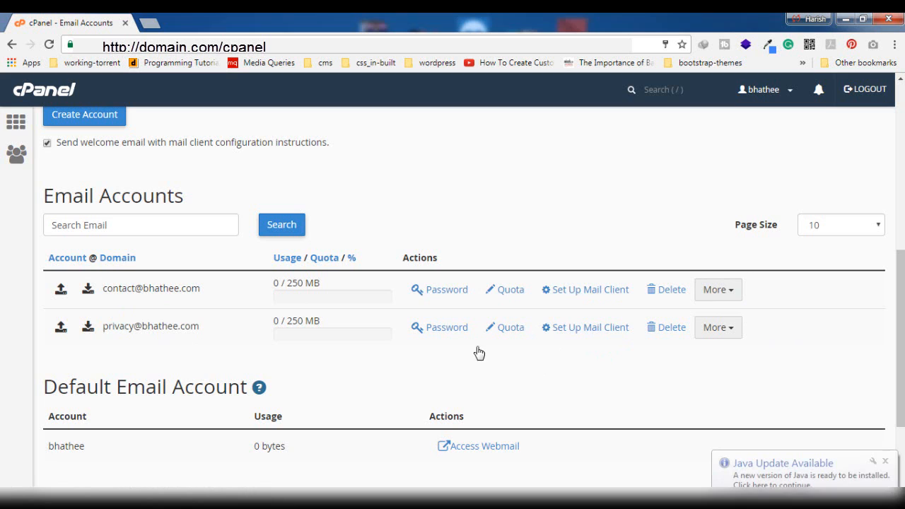
mouse_move(651, 332)
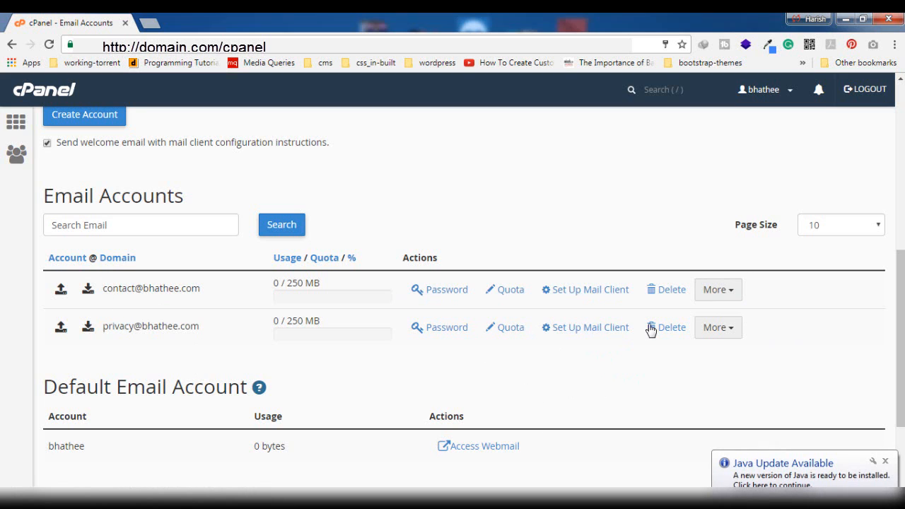
double_click(119, 288)
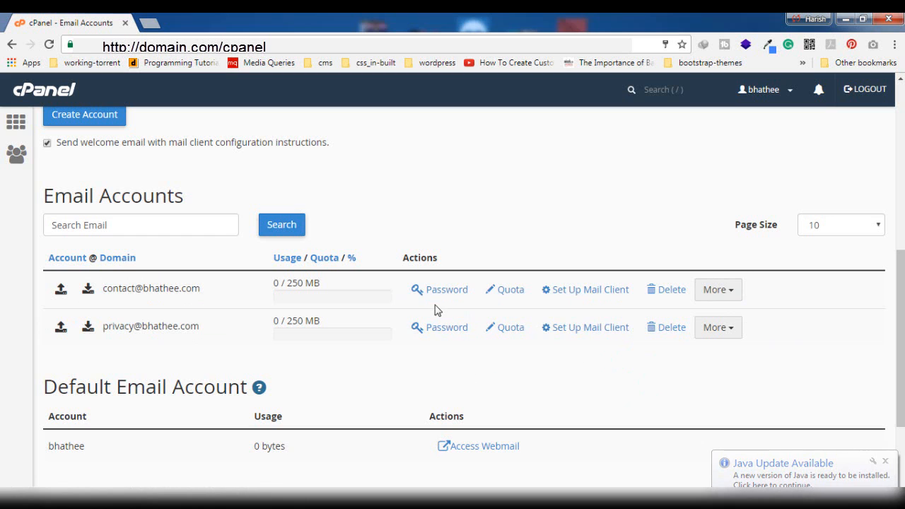
Start changing the password for the first email account
click(439, 289)
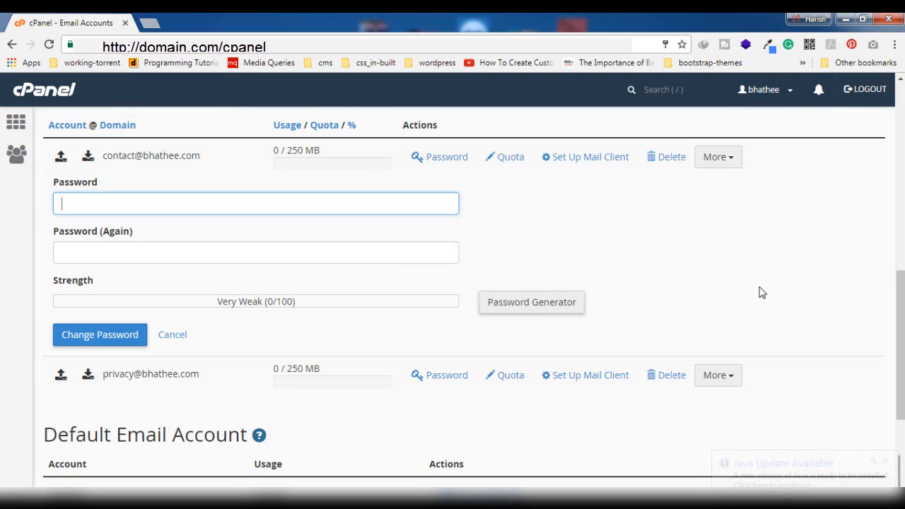
mouse_move(532, 303)
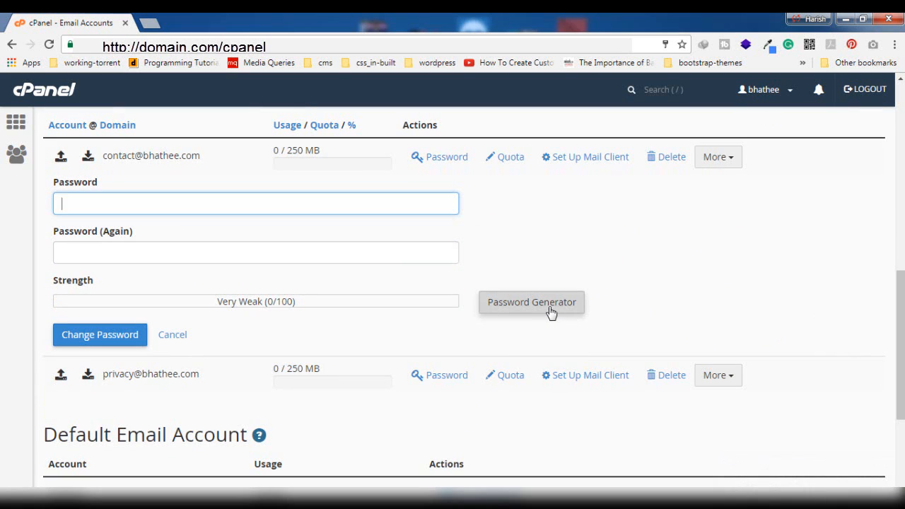
mouse_move(815, 287)
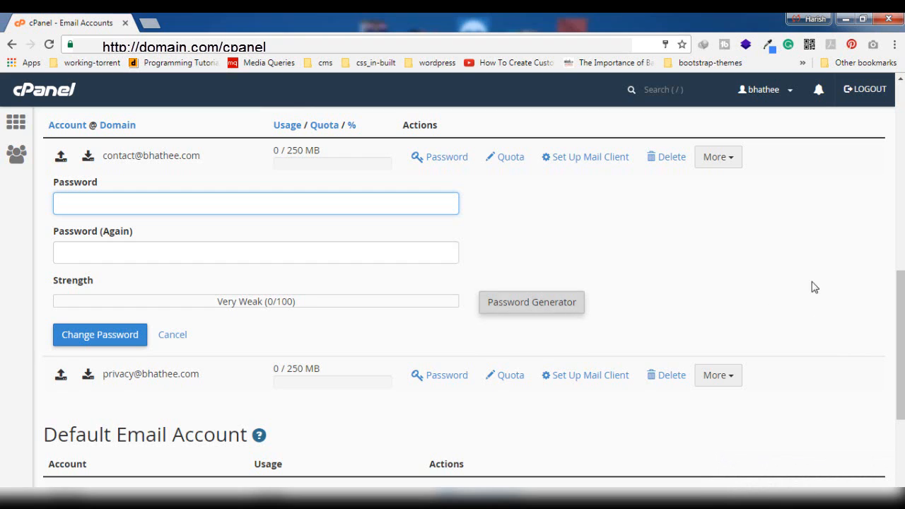
mouse_move(496, 207)
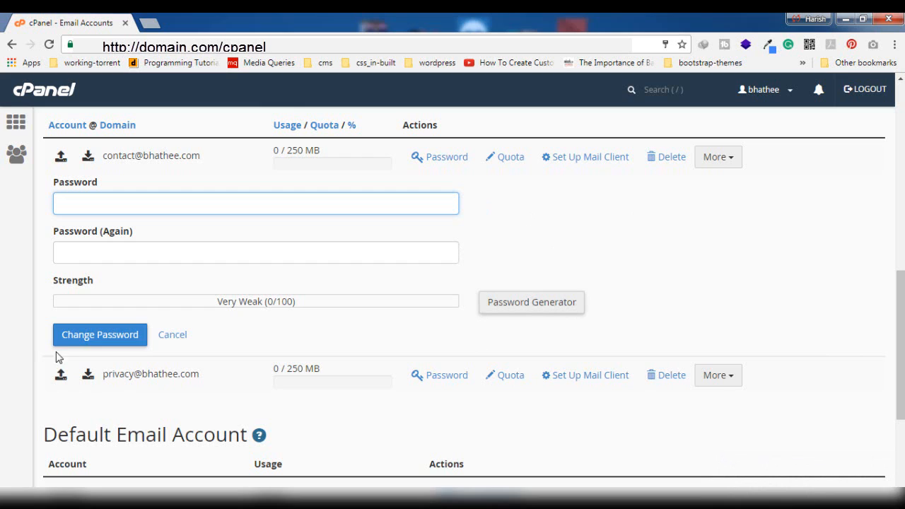
mouse_move(604, 202)
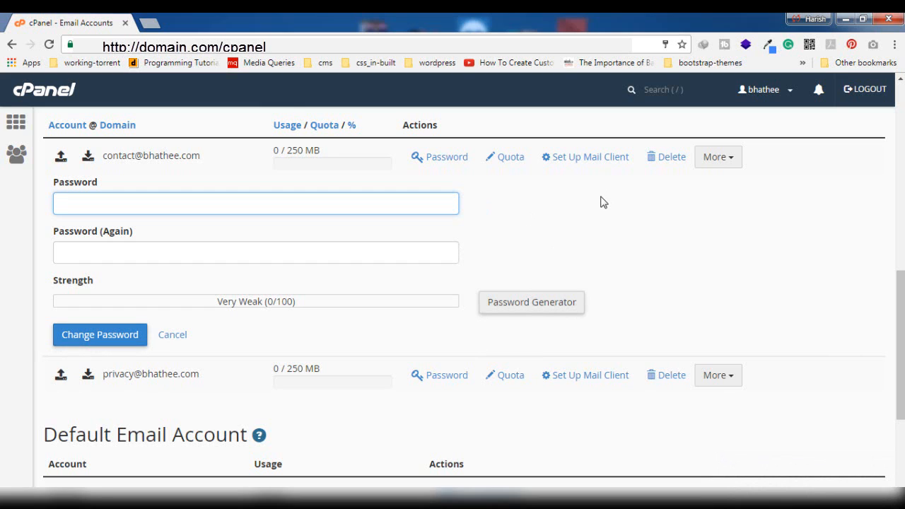